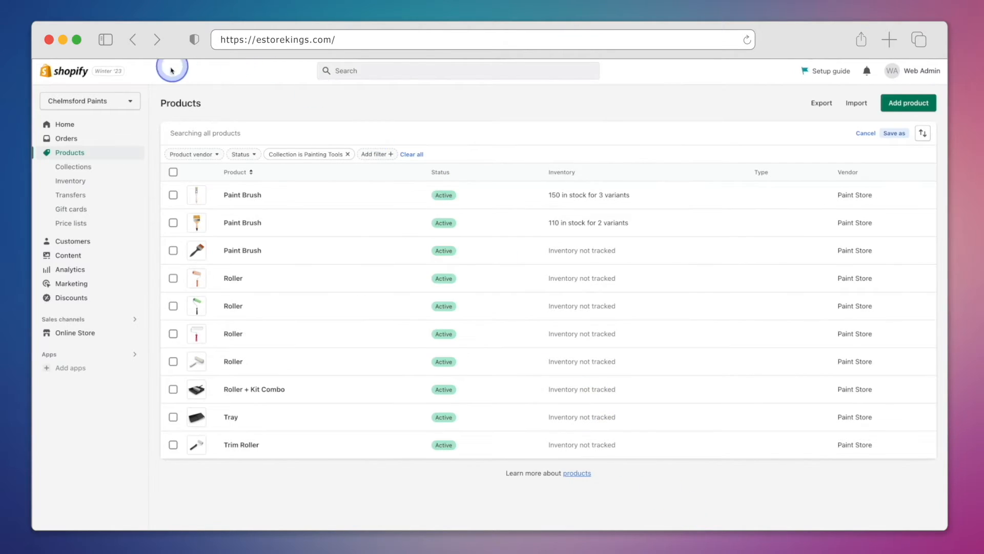
pyautogui.moveTo(183, 115)
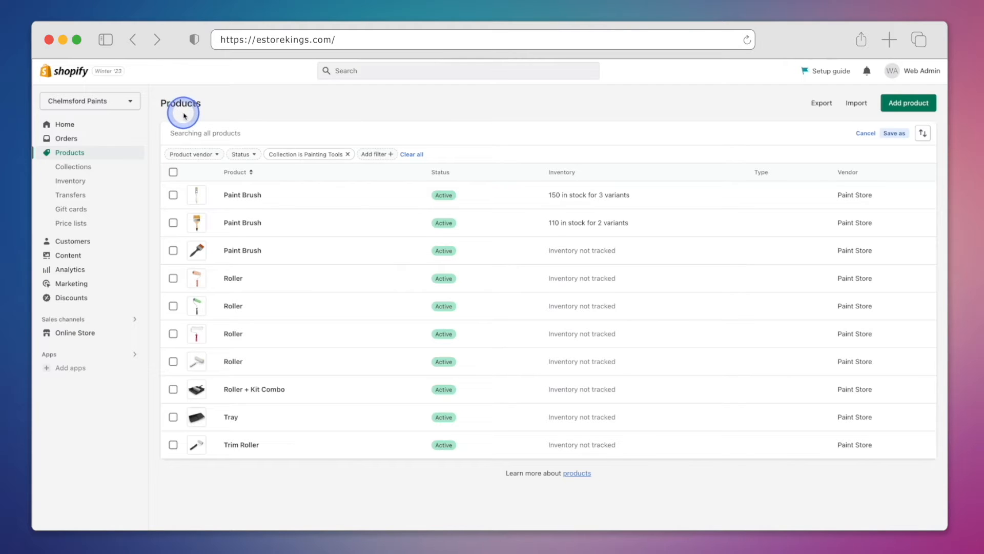
pyautogui.moveTo(318, 257)
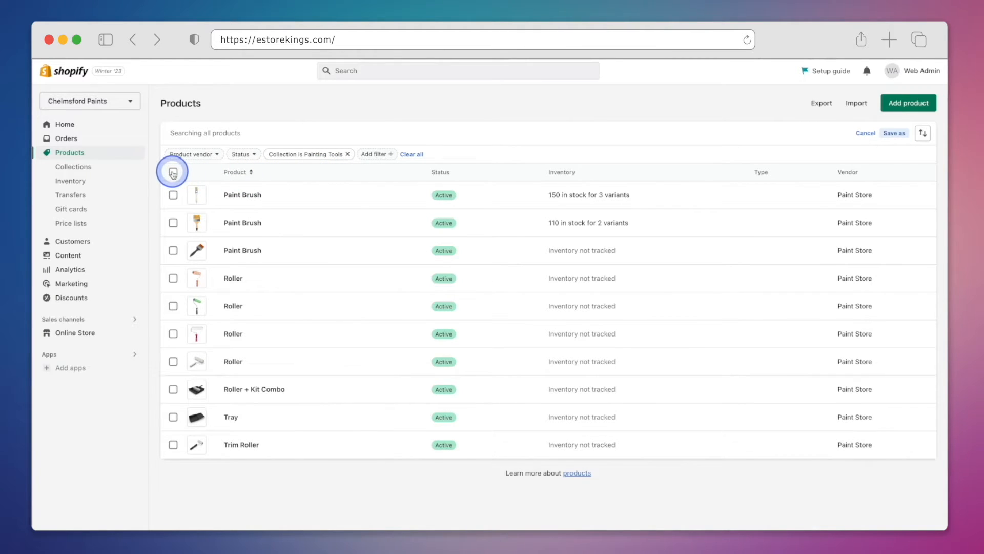
# Tick the header checkbox to select all ten filtered Painting Tools products
pyautogui.click(173, 172)
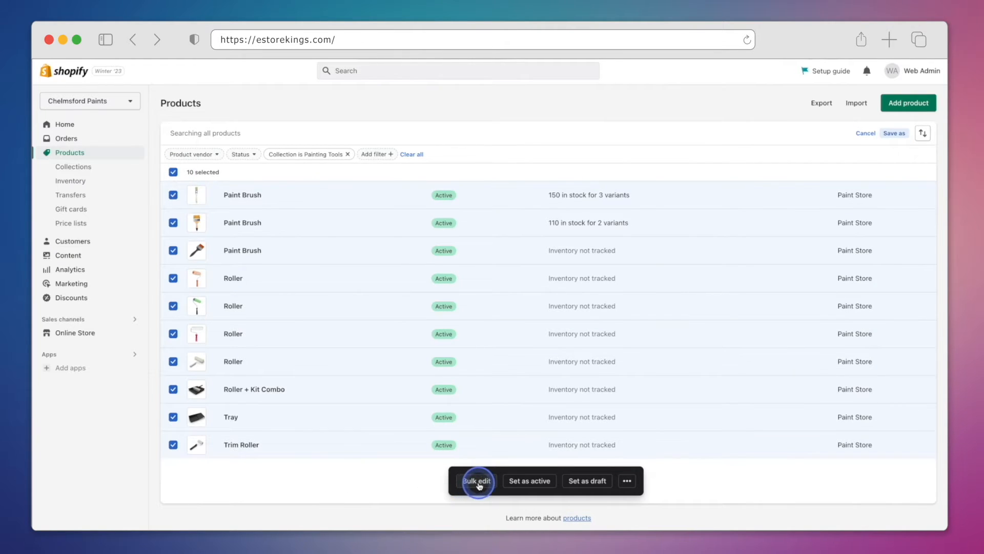
# Open the ten selected products in the bulk editor and start editing the first variant's price
pyautogui.click(476, 481)
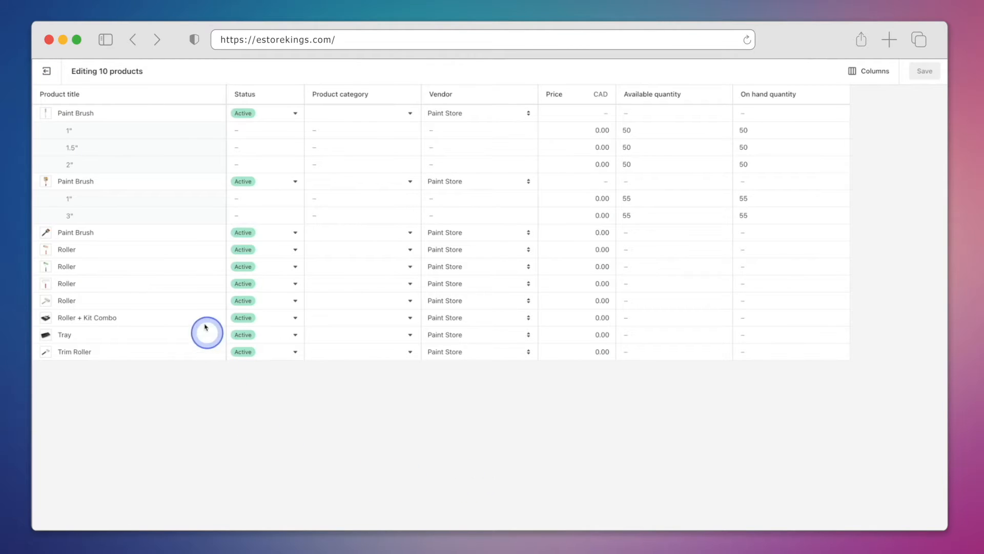
pyautogui.moveTo(219, 113)
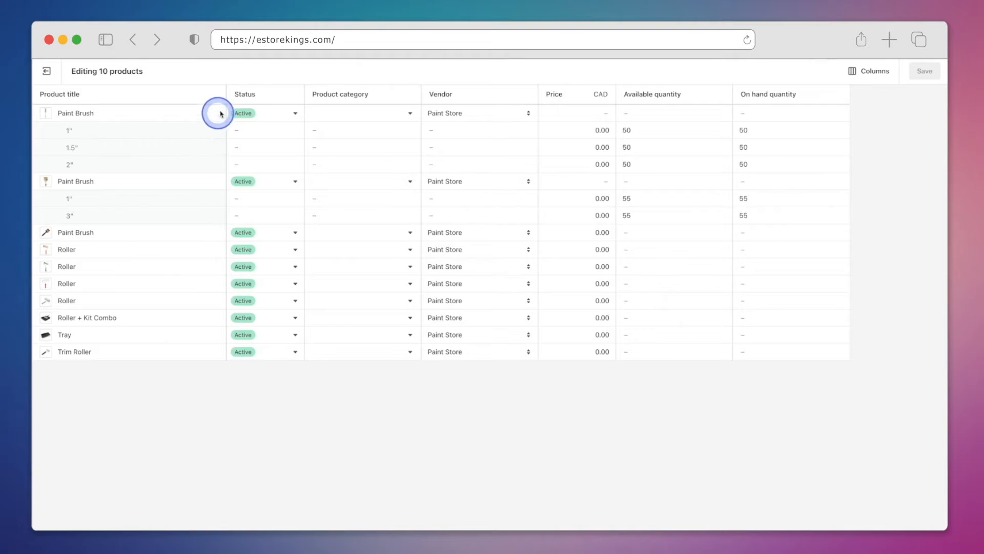
pyautogui.moveTo(342, 97)
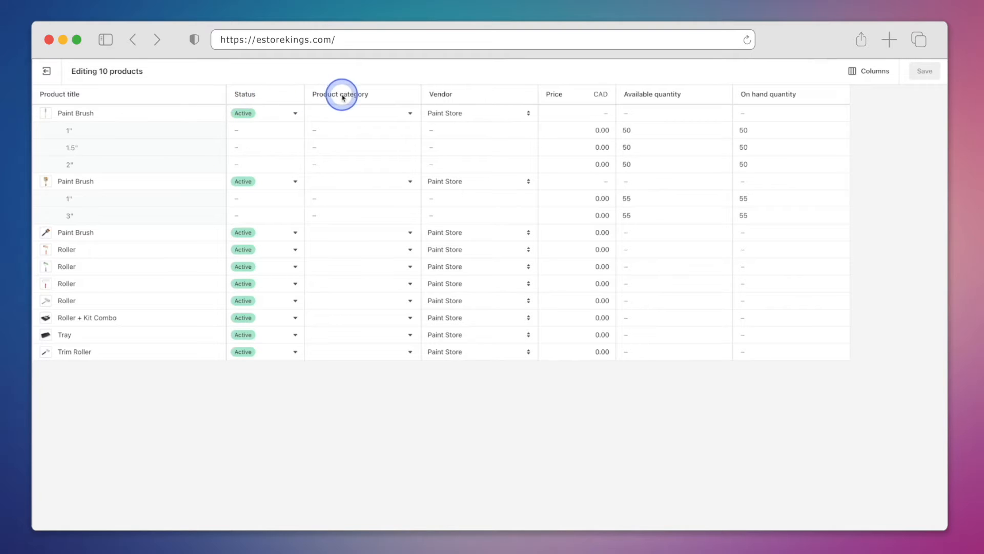
pyautogui.moveTo(657, 98)
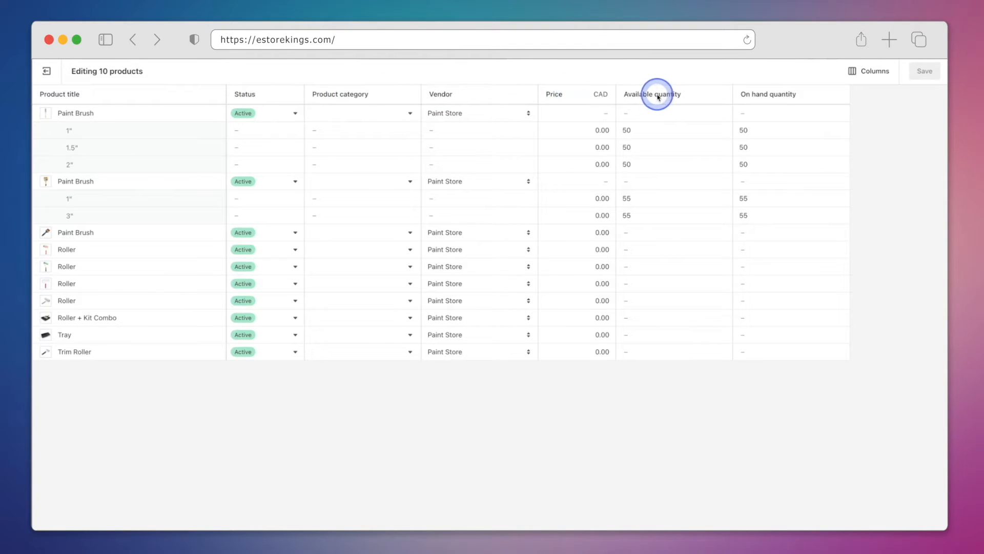
pyautogui.moveTo(581, 96)
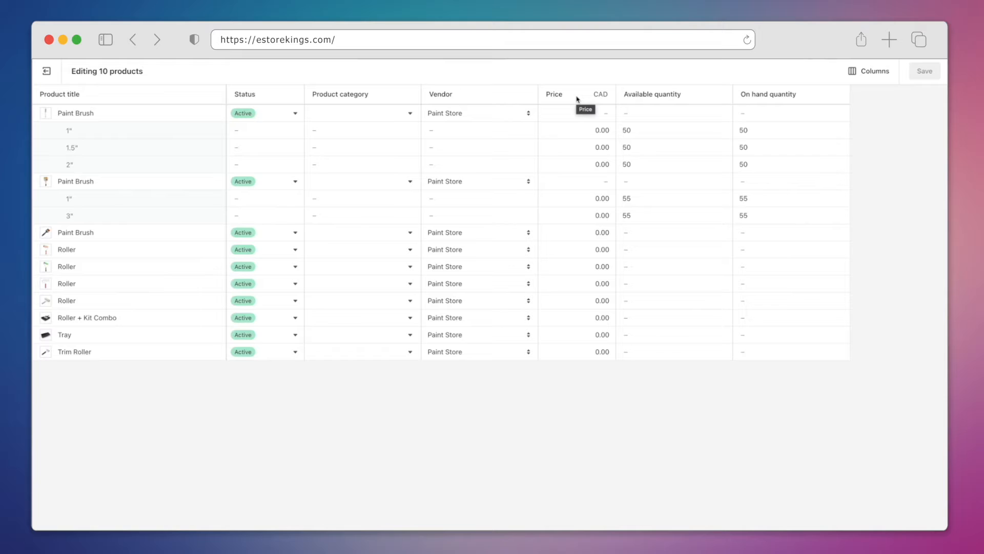
pyautogui.click(576, 130)
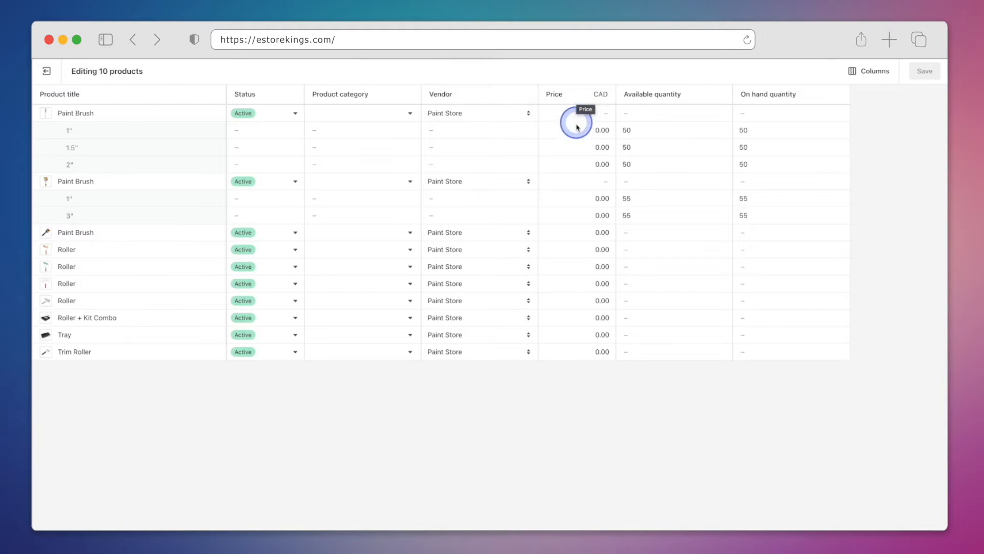
pyautogui.click(575, 130)
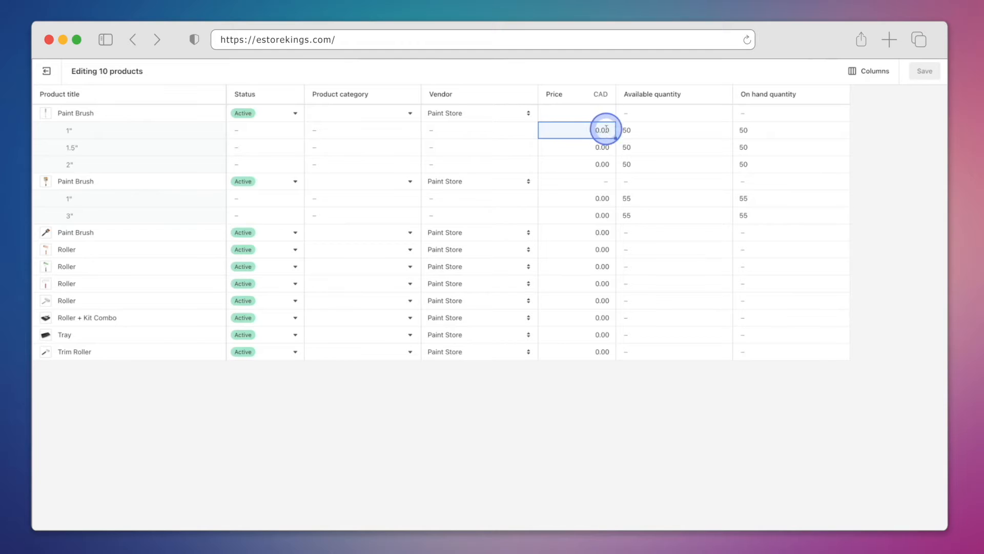
# Enter new prices such as 6, 8.9 and 5.99 in the bulk editor's Price cells
pyautogui.write('6.99')
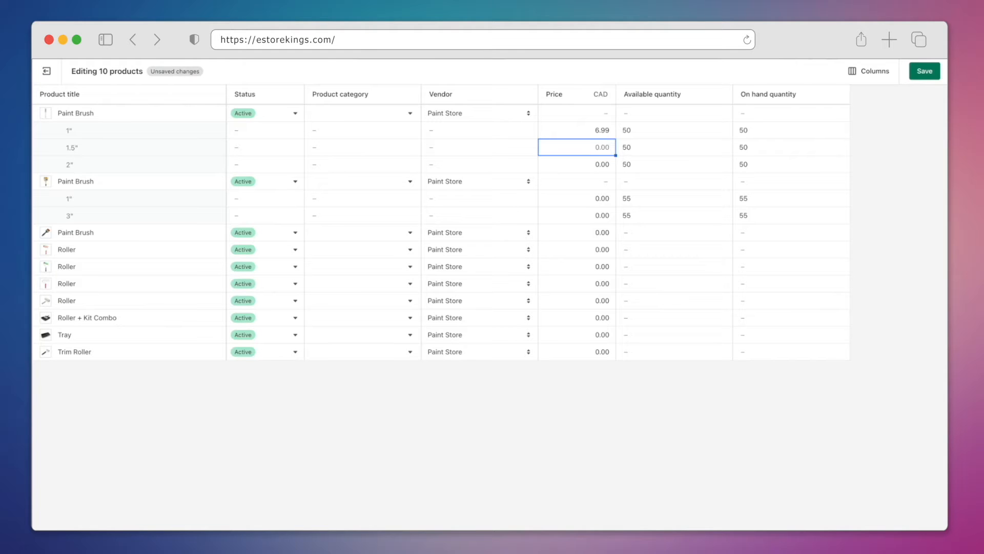
pyautogui.write('8.99')
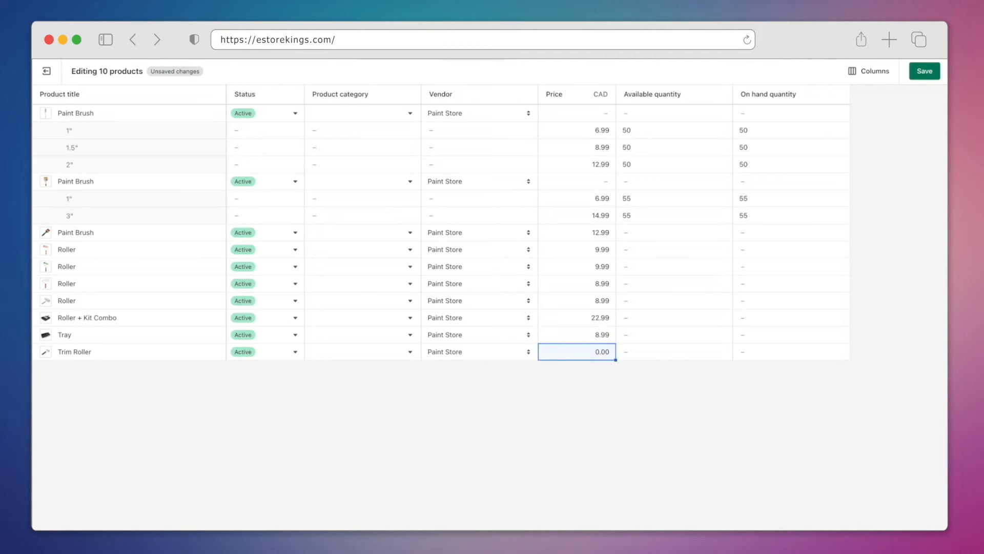
pyautogui.write('5.99')
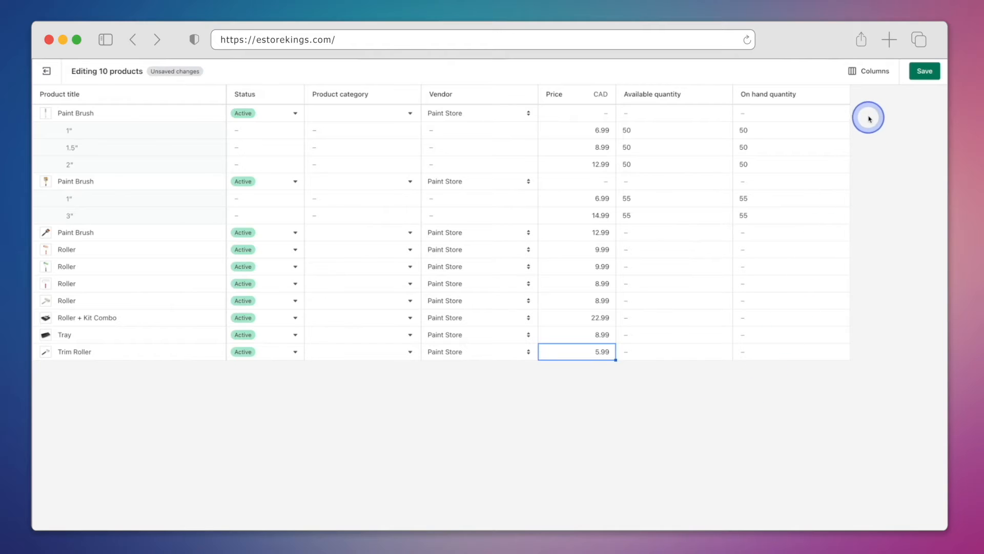
# Add the Tags field as a bulk editor column and scroll down the product rows
pyautogui.click(874, 71)
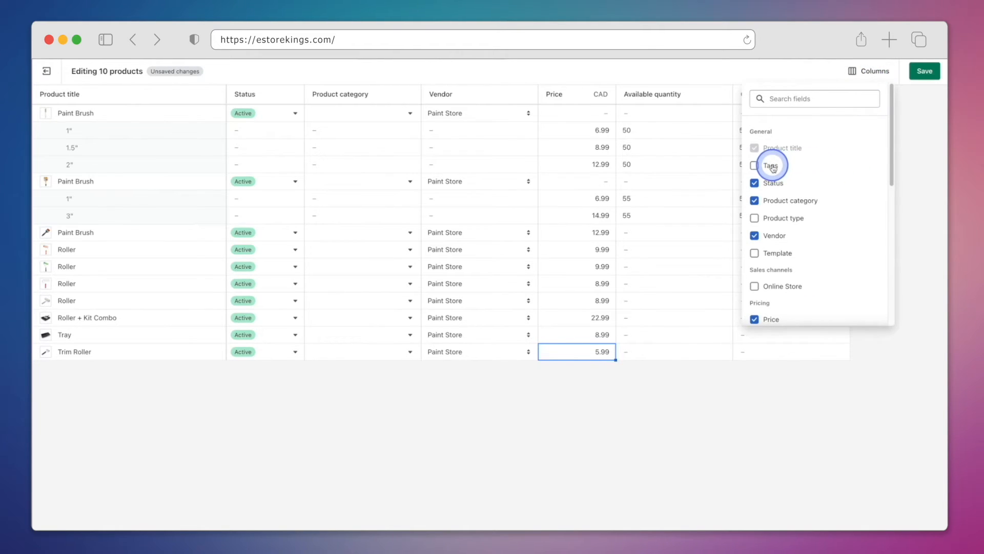
pyautogui.click(754, 165)
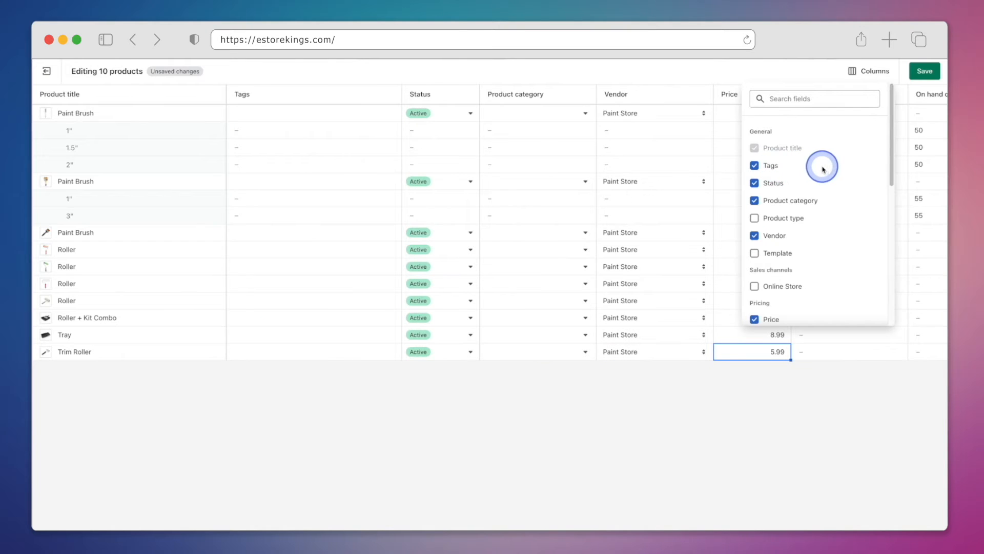
pyautogui.moveTo(790, 168)
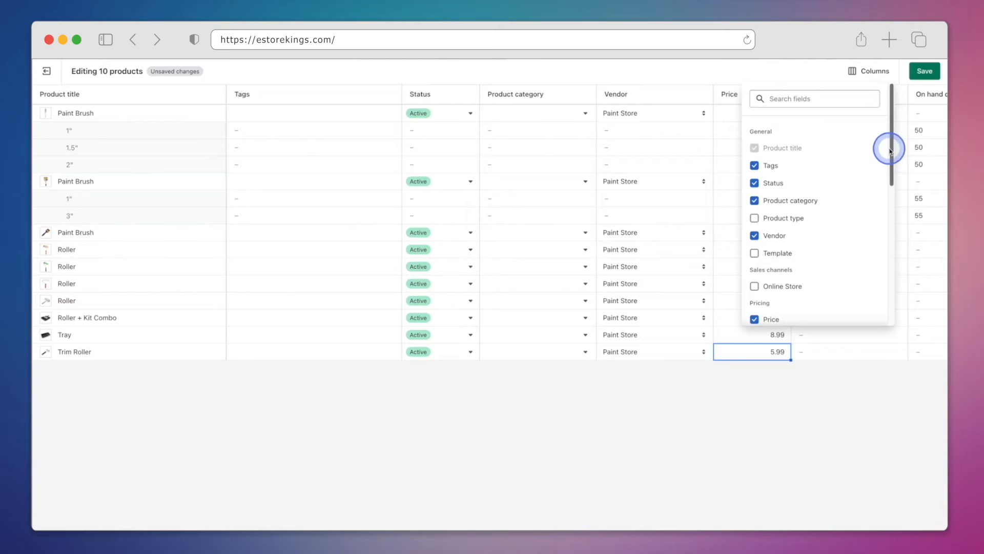
pyautogui.scroll(-3)
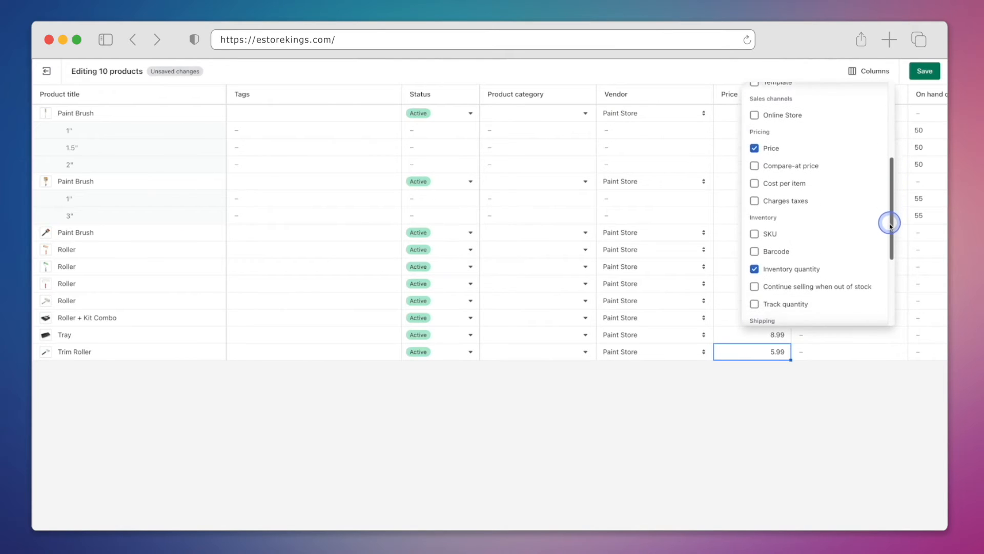
pyautogui.scroll(-3)
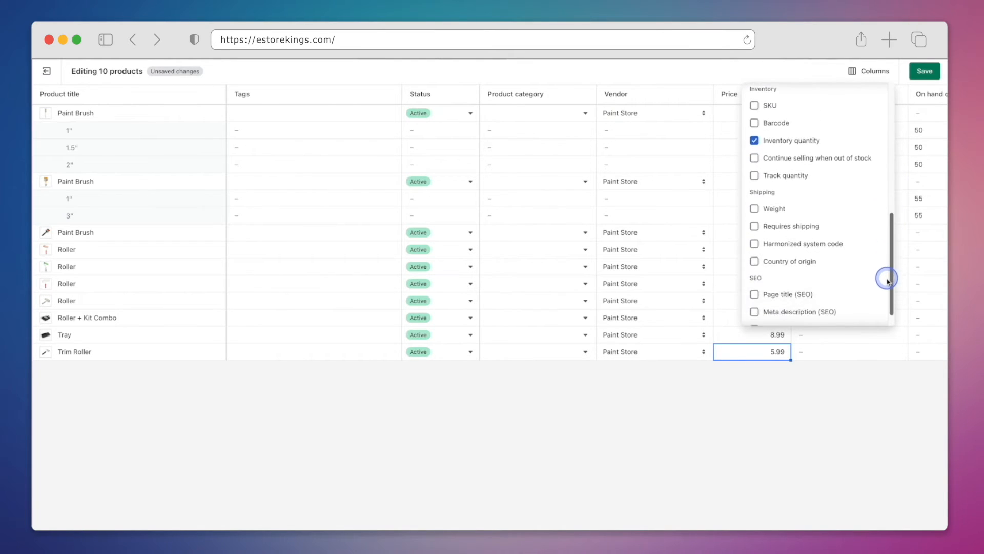
pyautogui.scroll(-3)
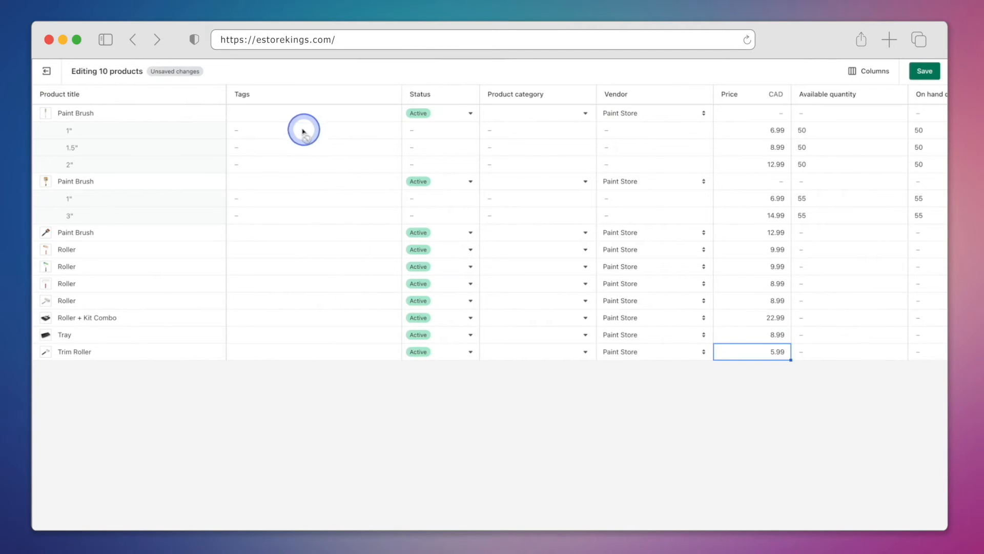
# Tag the three Paint Brush products with Paint Brushes
pyautogui.click(263, 113)
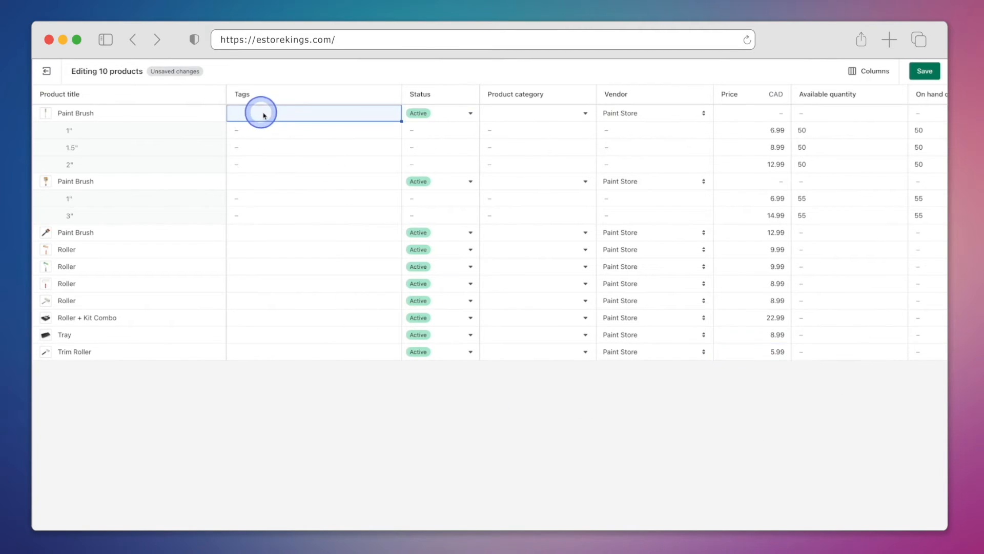
pyautogui.write('Paint')
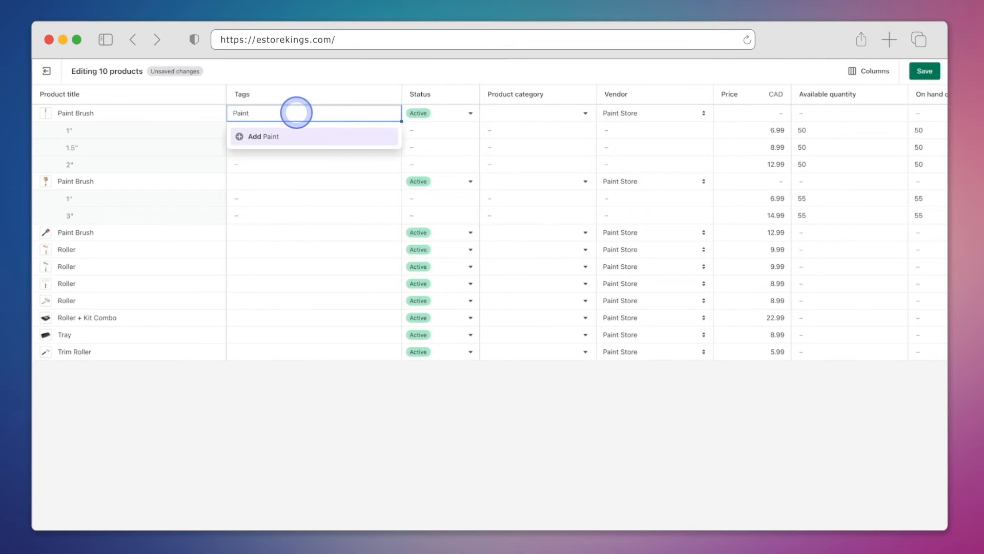
pyautogui.click(263, 137)
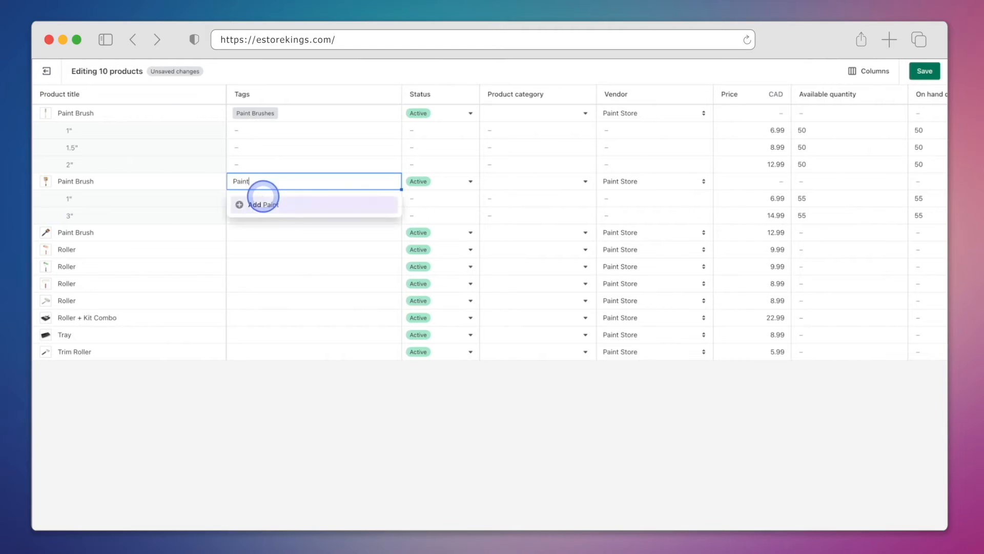
pyautogui.write('Bru')
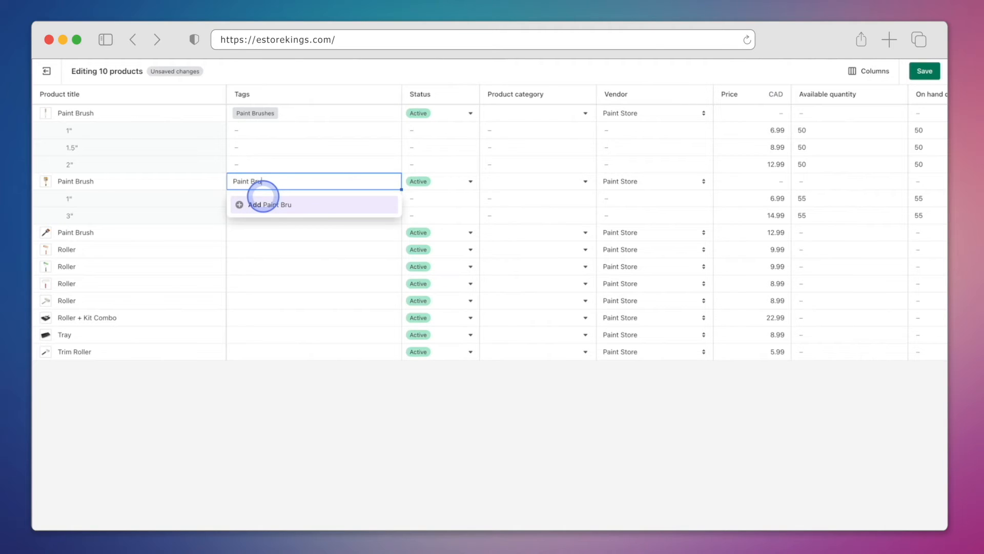
pyautogui.click(269, 204)
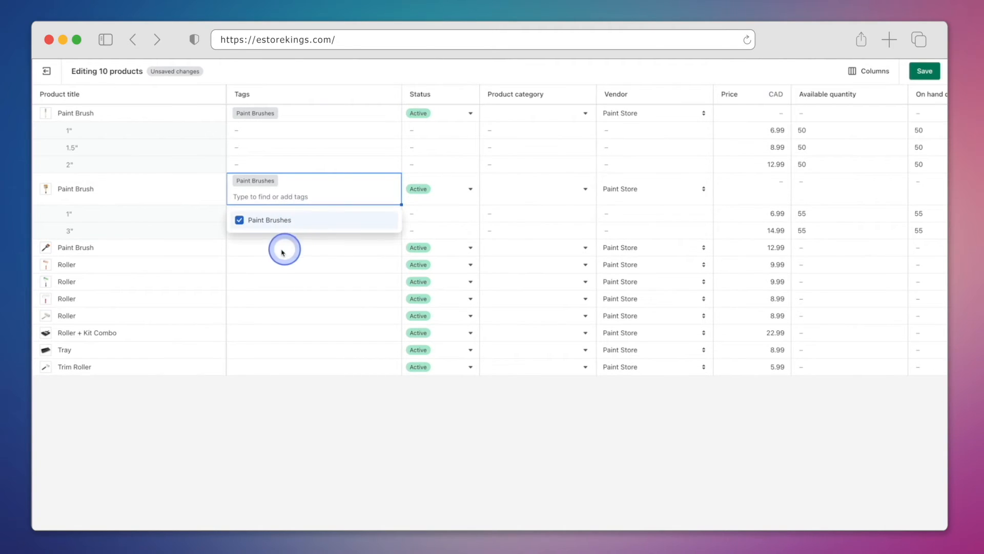
pyautogui.write('Paint B')
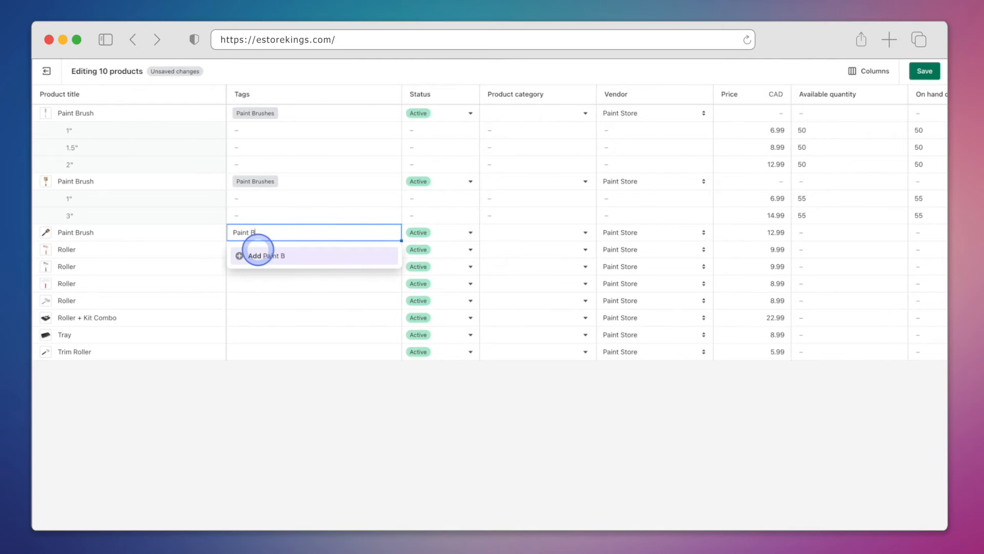
pyautogui.click(264, 255)
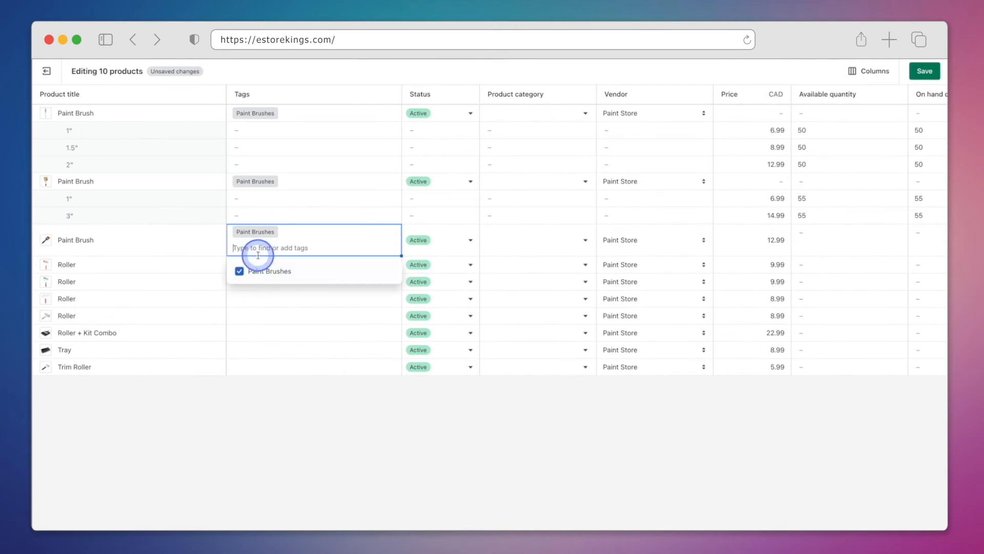
# Give the rollers the Rollers tag and the tray the Trays tag
pyautogui.write('Rollers')
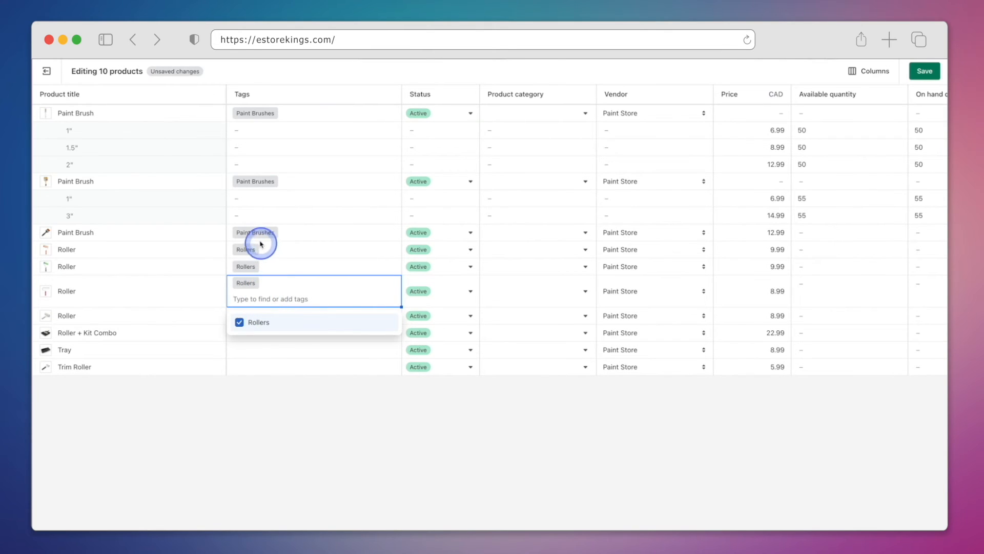
pyautogui.click(260, 243)
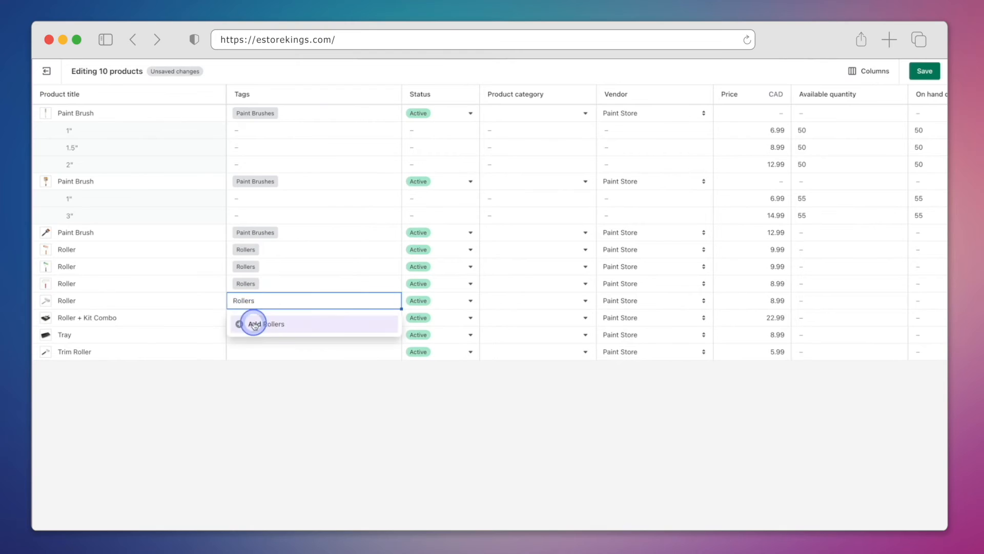
pyautogui.click(266, 324)
pyautogui.write('Combos')
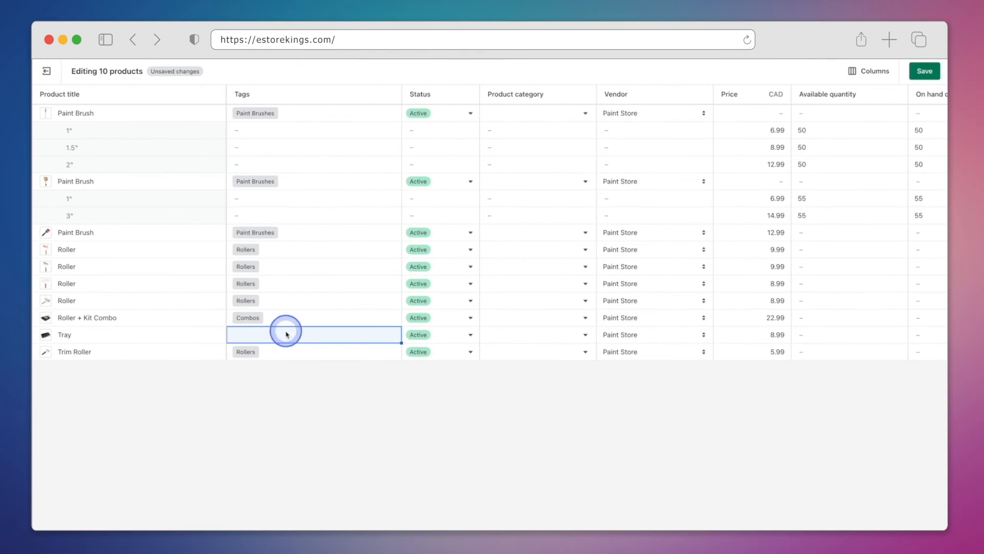
pyautogui.click(285, 334)
pyautogui.write('Trays')
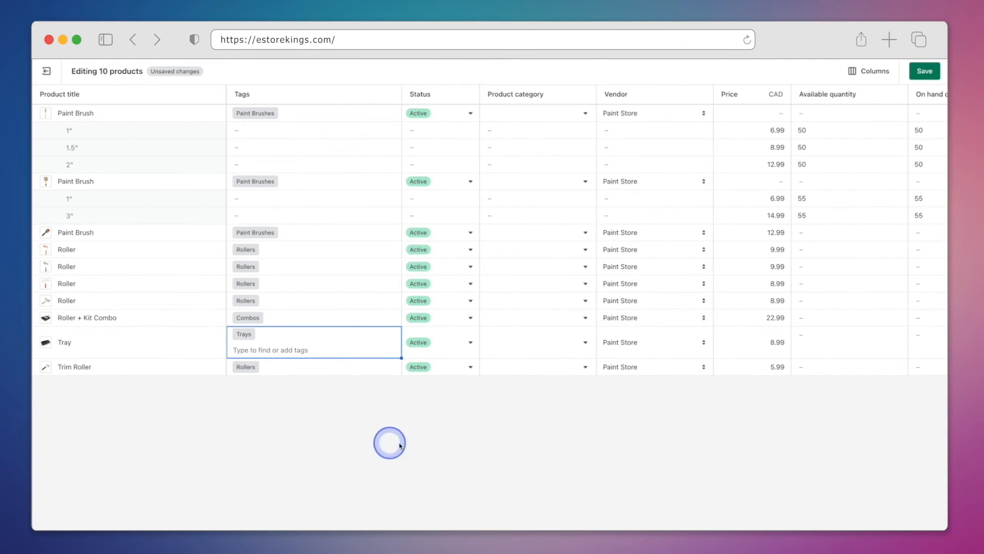
pyautogui.click(924, 71)
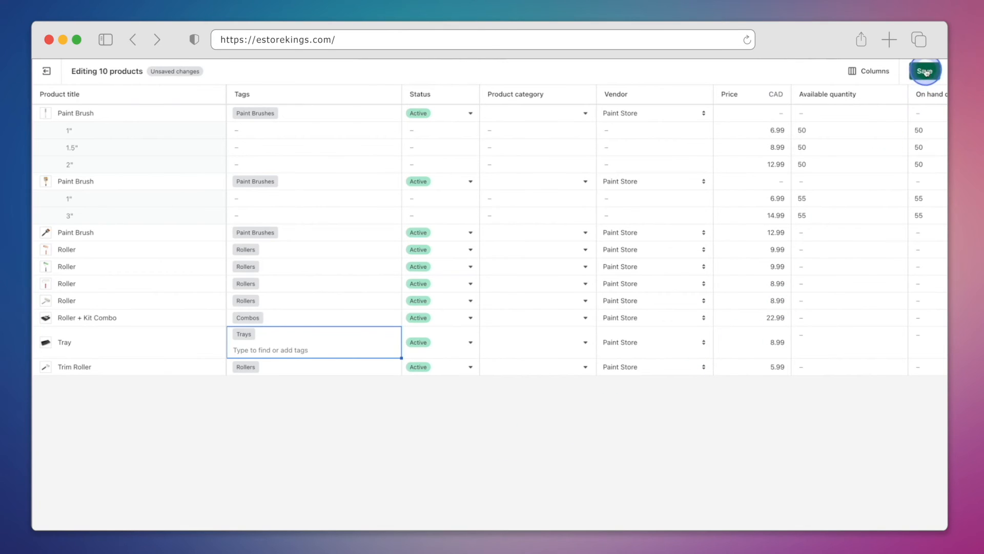
# Save the bulk price and tag edits, then view the first Paint Brush product's collections
pyautogui.click(925, 70)
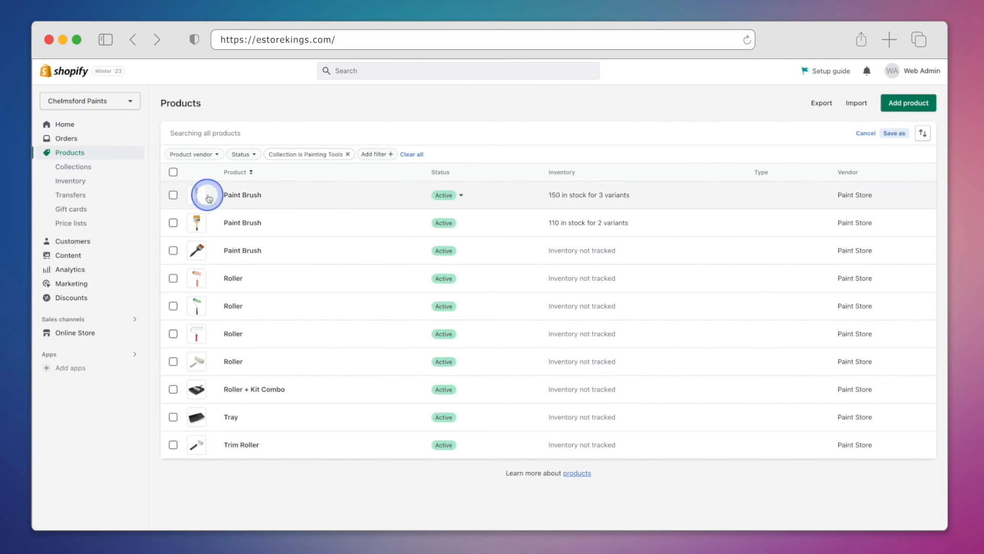
pyautogui.click(241, 195)
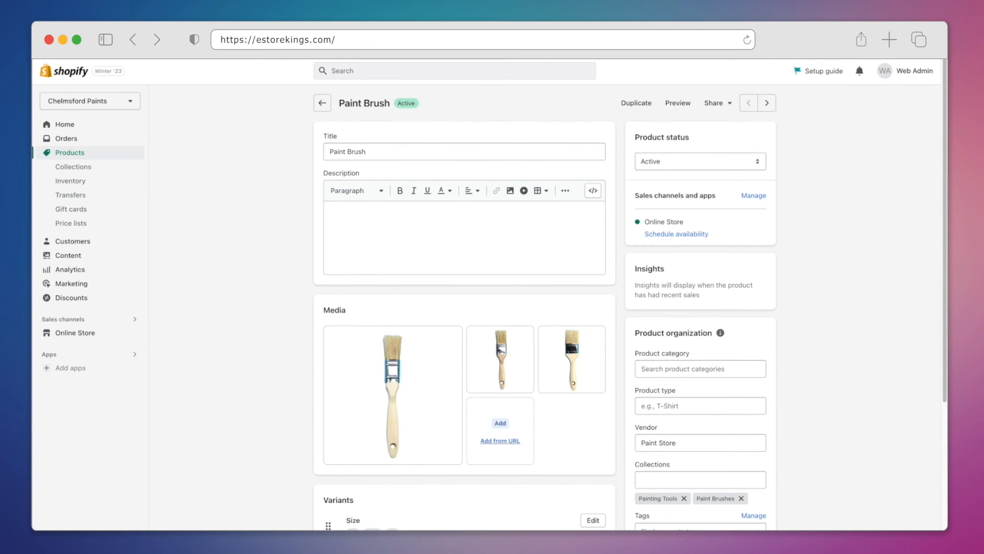
pyautogui.scroll(-3)
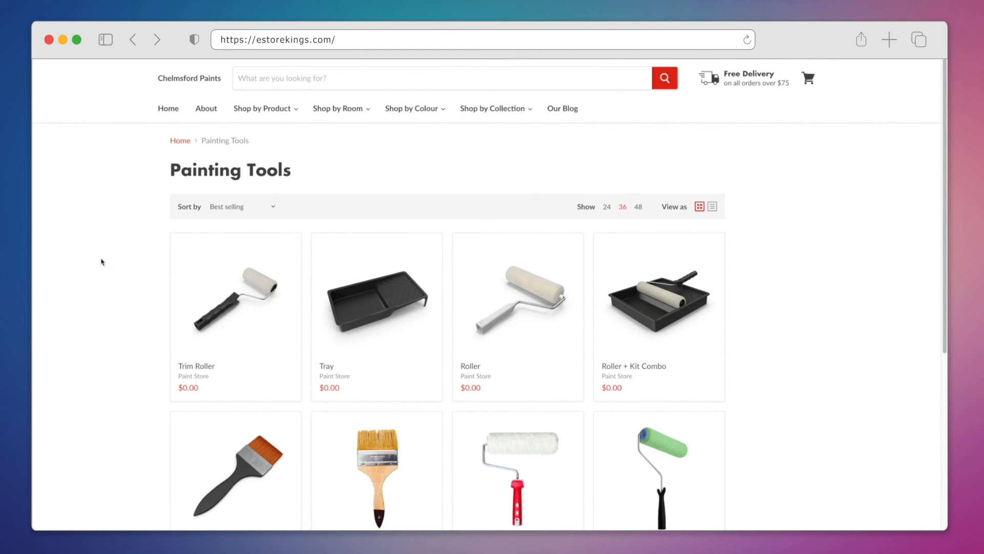
pyautogui.moveTo(105, 182)
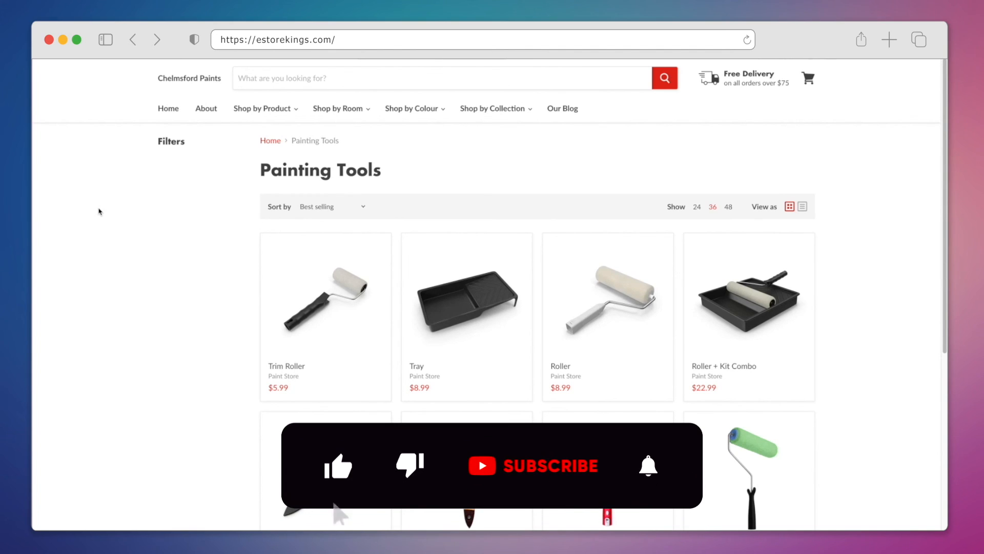
pyautogui.click(551, 465)
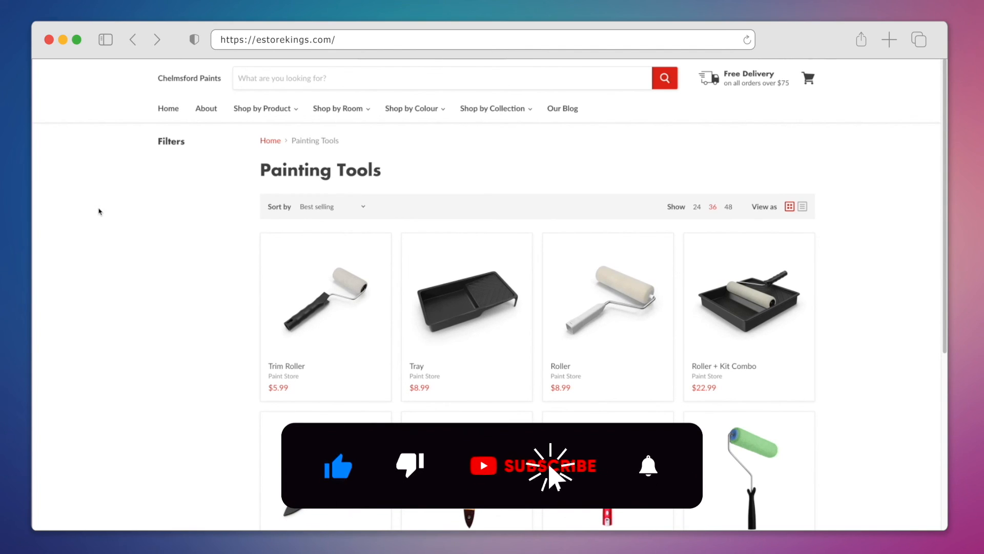
pyautogui.click(550, 465)
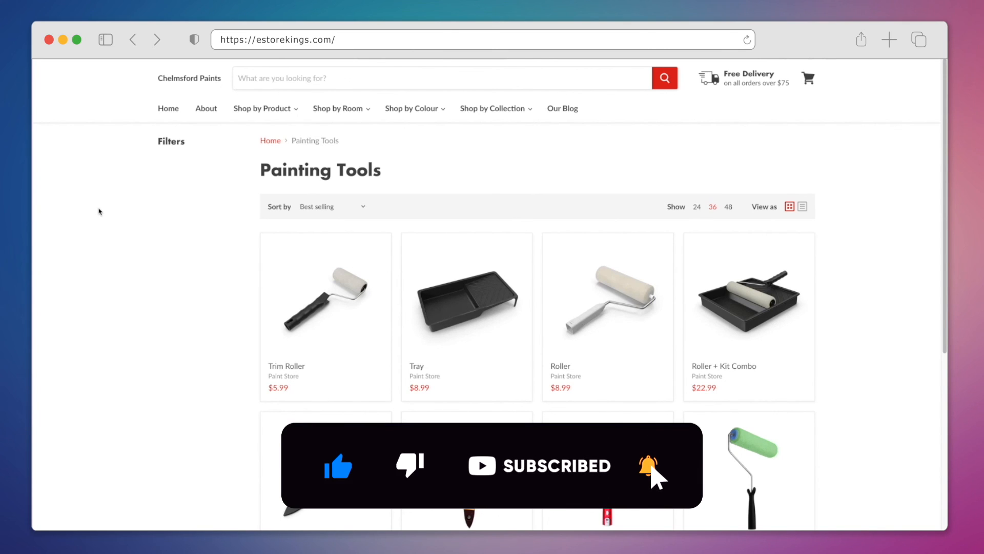